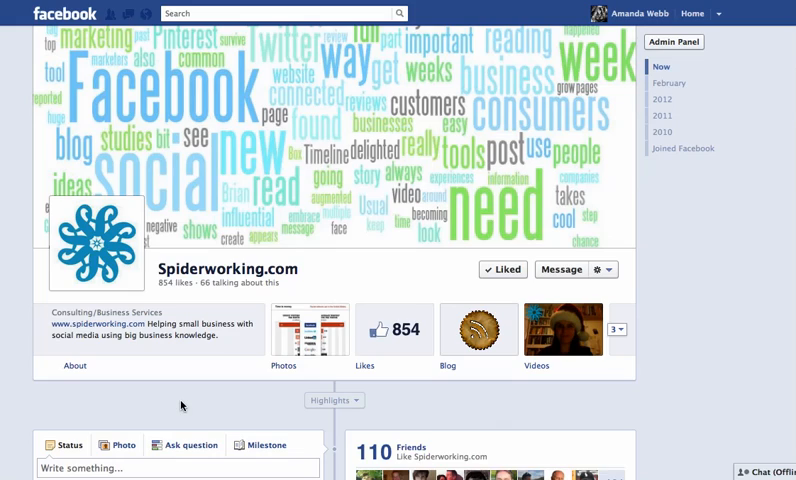
Pin the latest top-7-reads link post to the top of the Spiderworking.com timeline
scroll(down, 3)
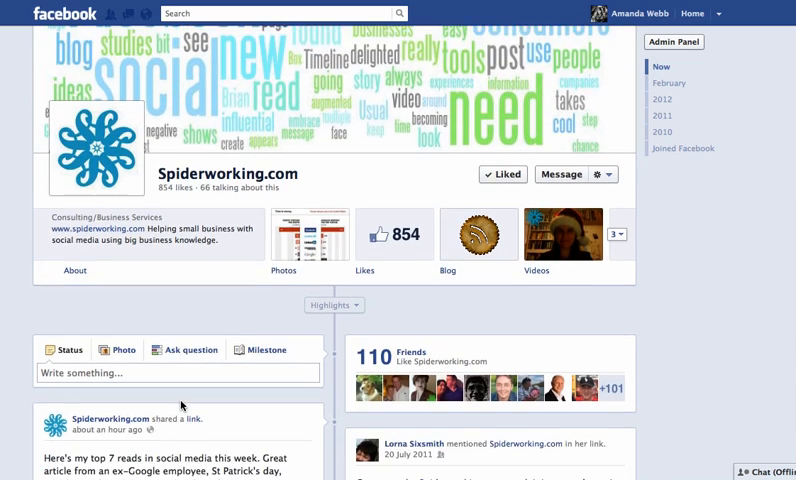
scroll(down, 3)
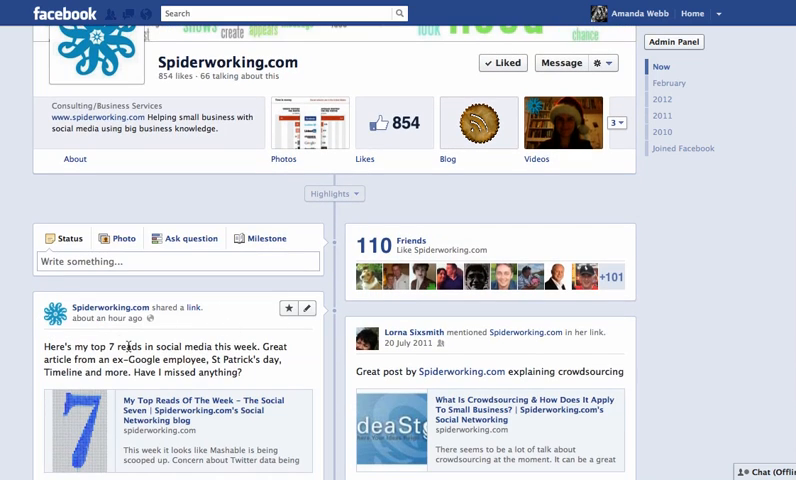
mouse_move(225, 328)
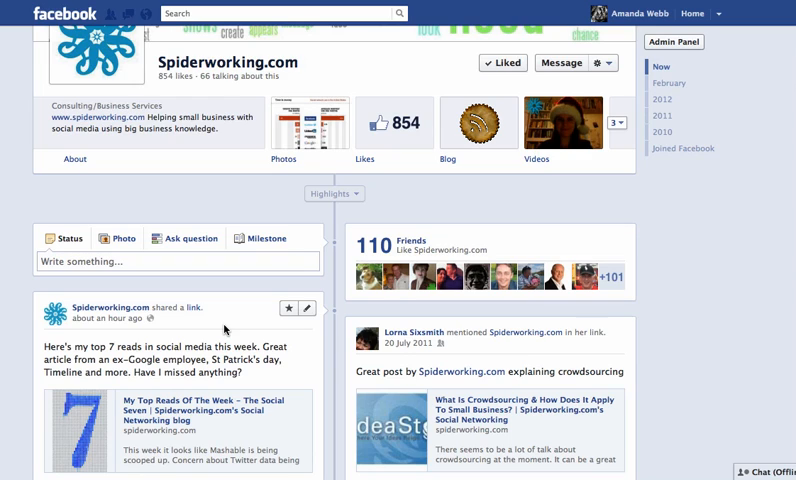
mouse_move(292, 337)
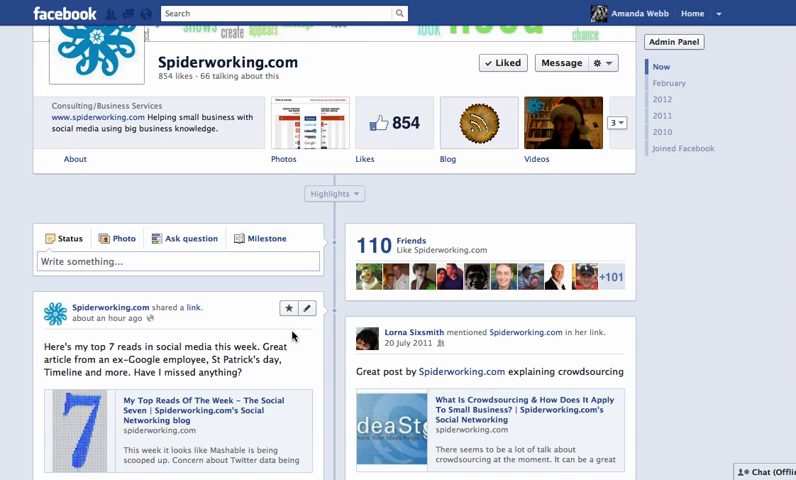
mouse_move(311, 309)
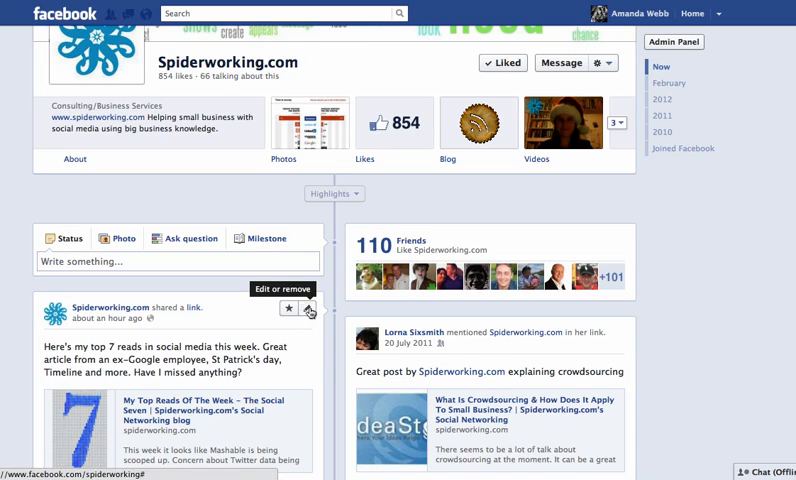
click(311, 310)
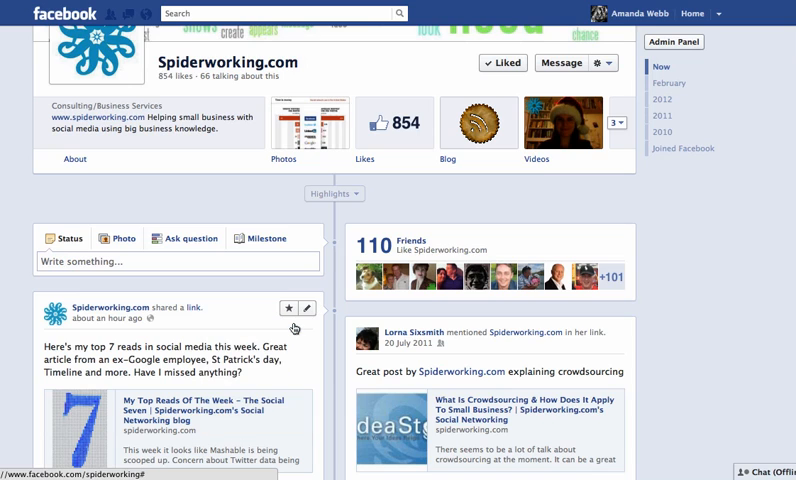
scroll(up, 3)
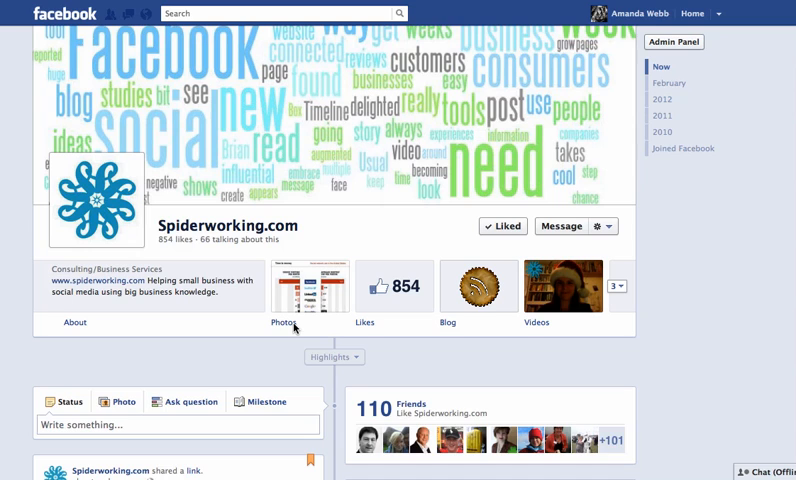
scroll(down, 3)
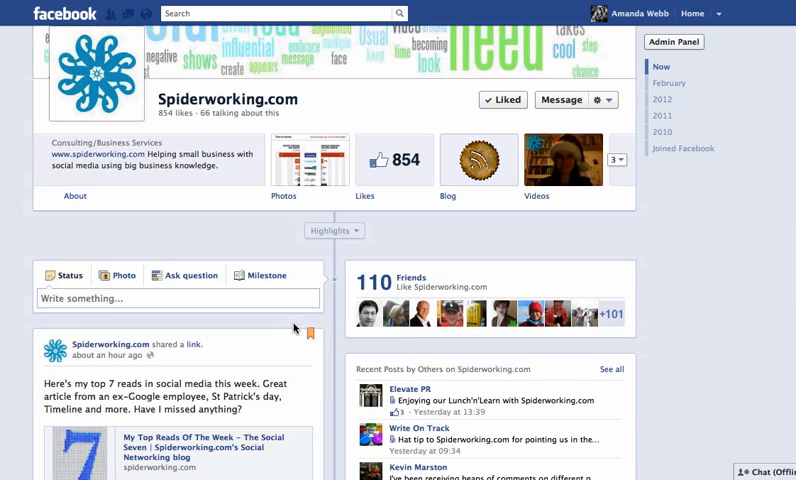
scroll(down, 3)
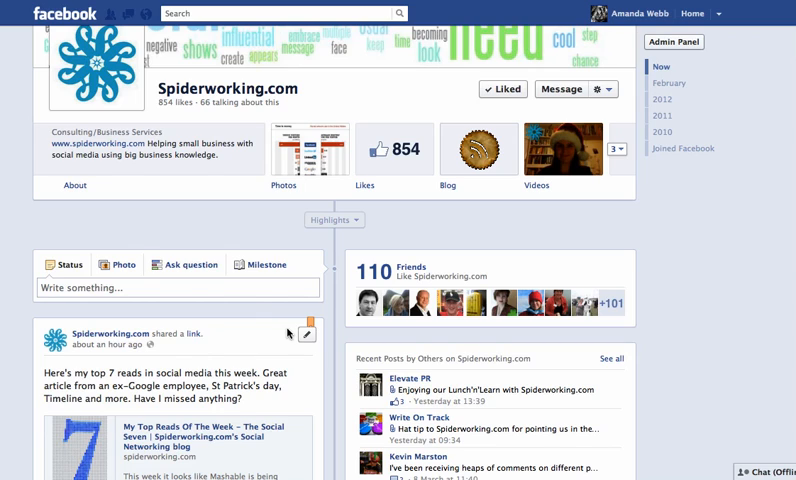
click(313, 334)
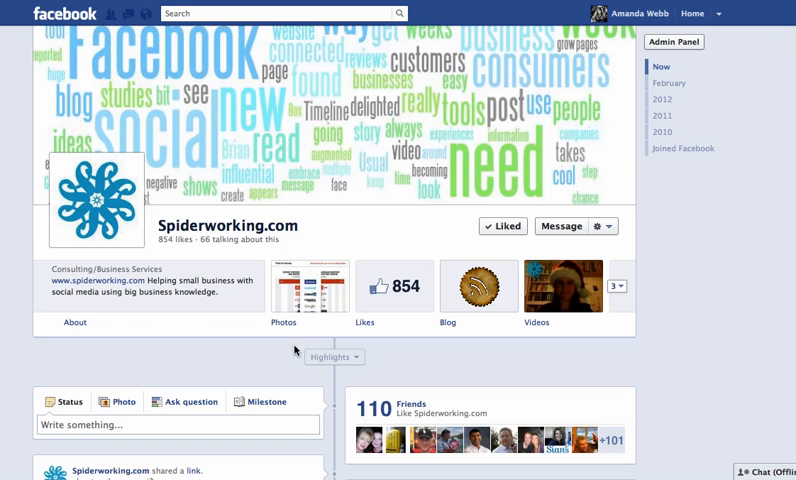
scroll(down, 3)
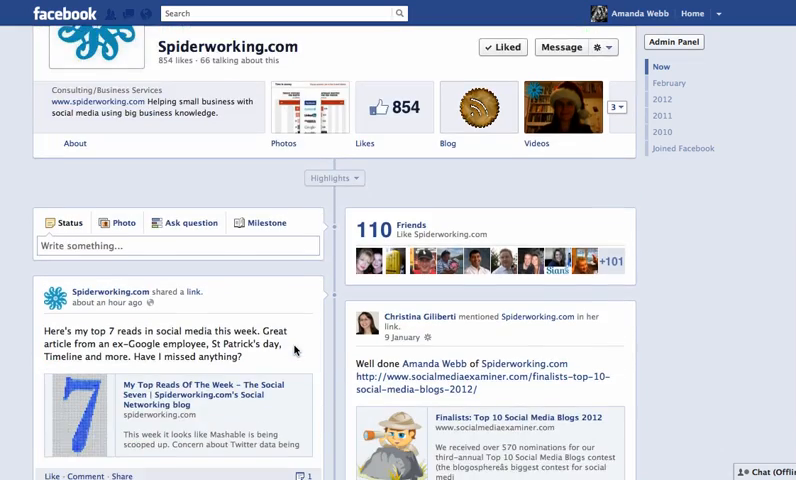
scroll(down, 3)
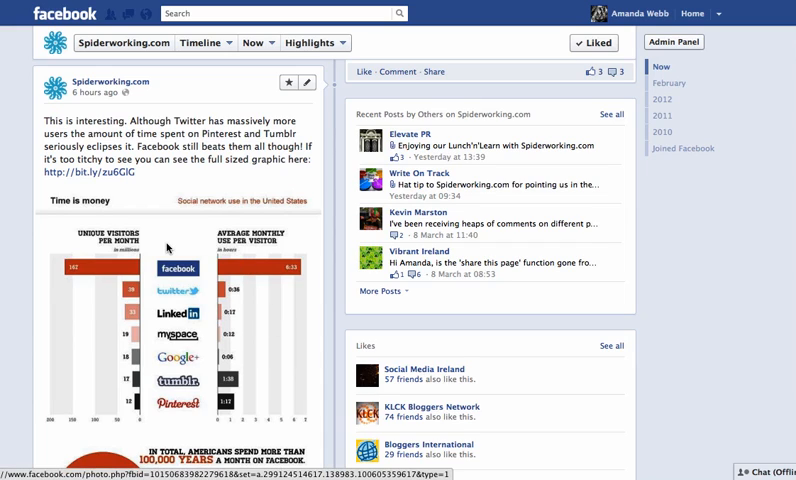
mouse_move(170, 288)
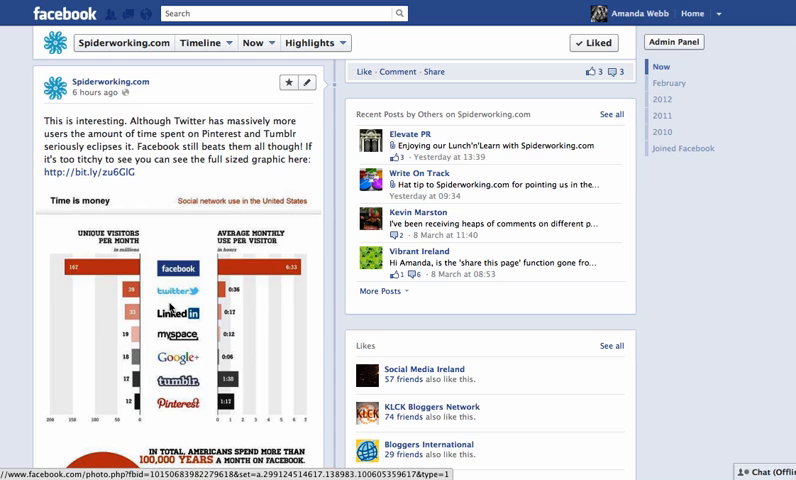
scroll(down, 3)
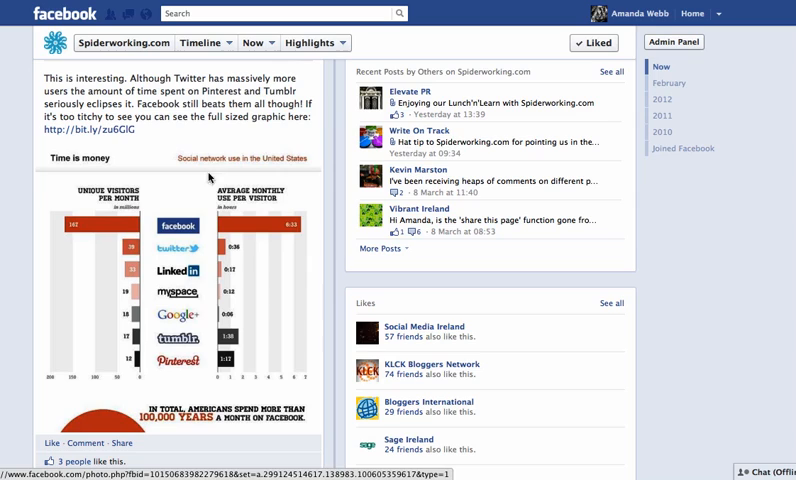
mouse_move(57, 371)
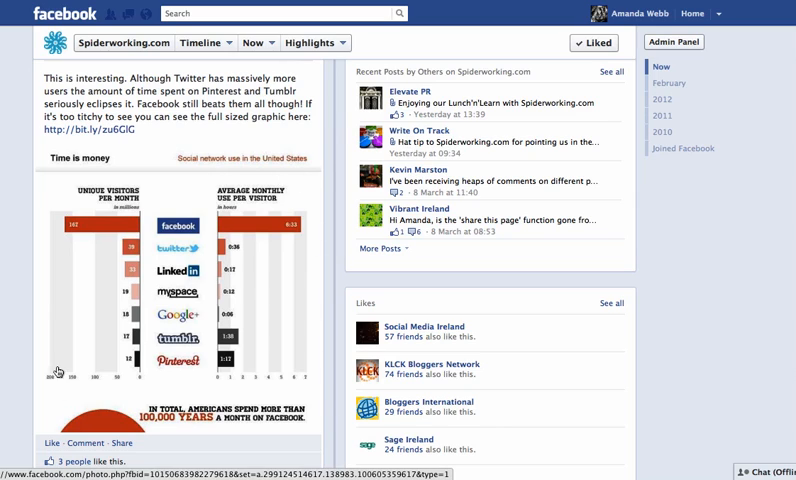
mouse_move(233, 287)
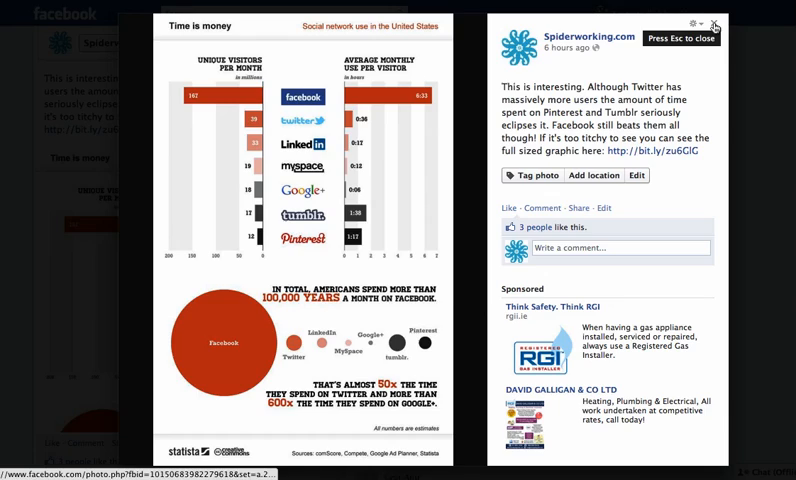
click(712, 24)
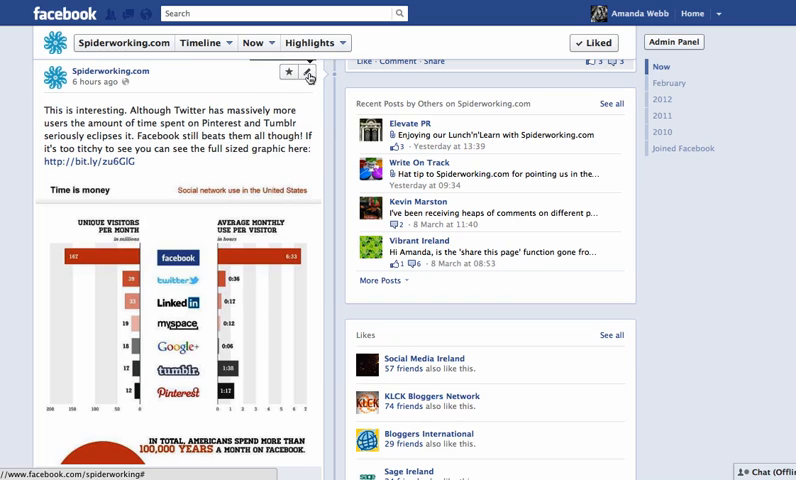
click(309, 72)
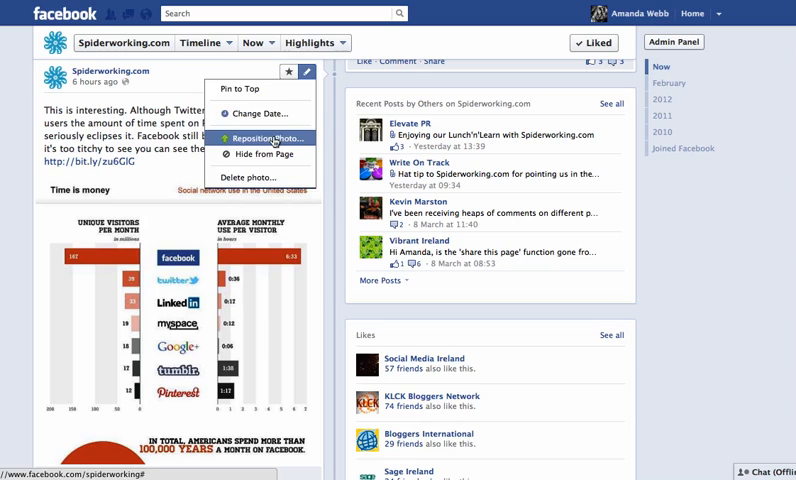
Reposition the infographic so its 'Time is money' heading sits at the top, and save
click(262, 138)
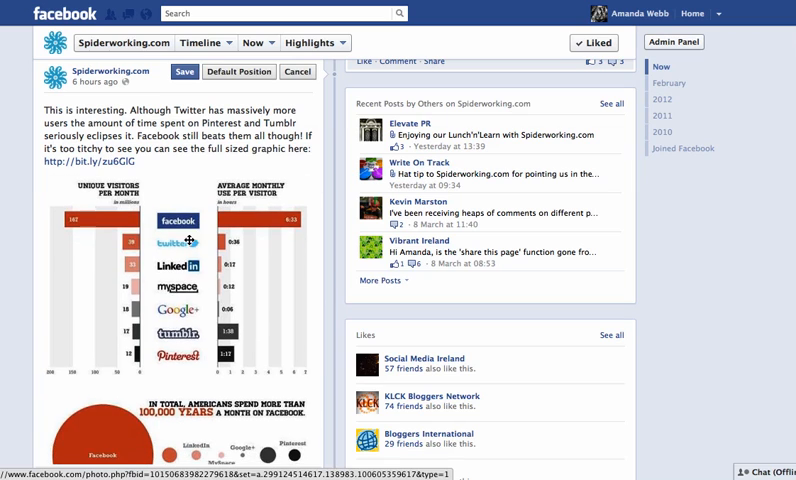
scroll(down, 3)
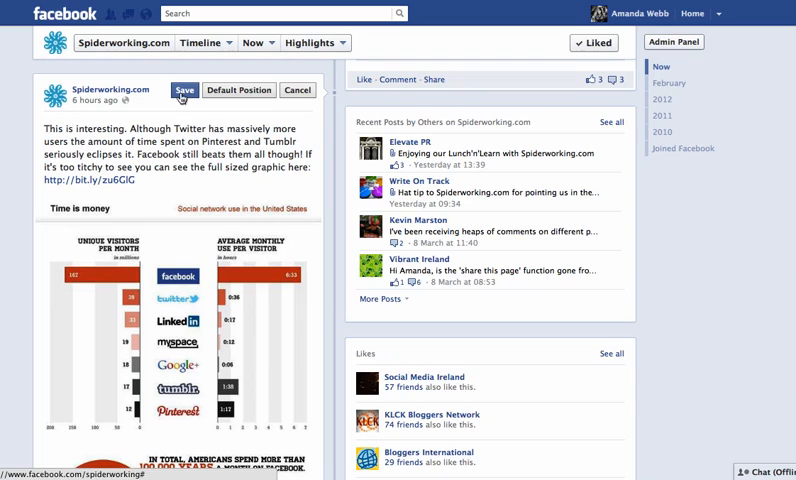
mouse_move(244, 90)
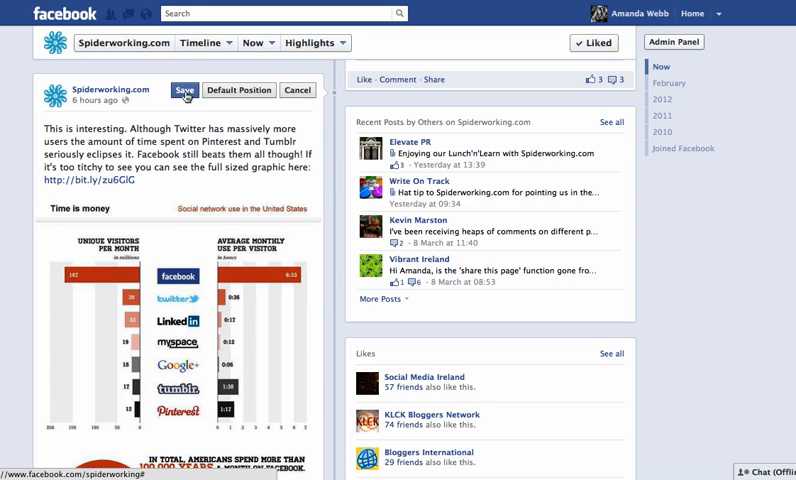
click(184, 90)
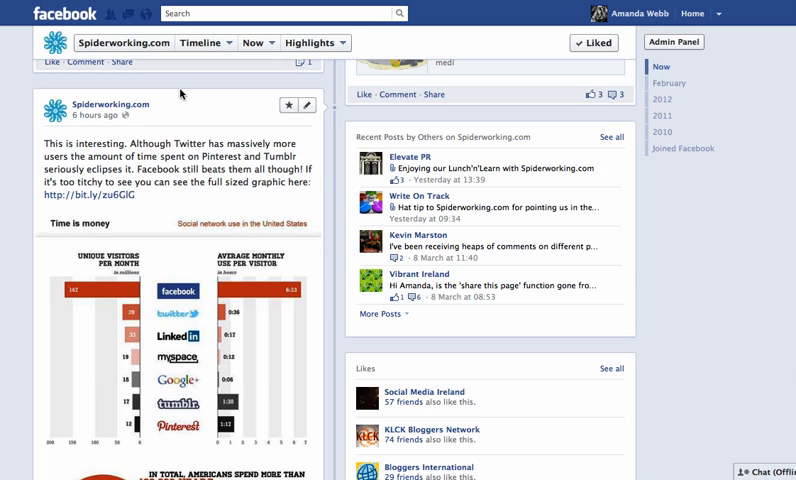
mouse_move(154, 140)
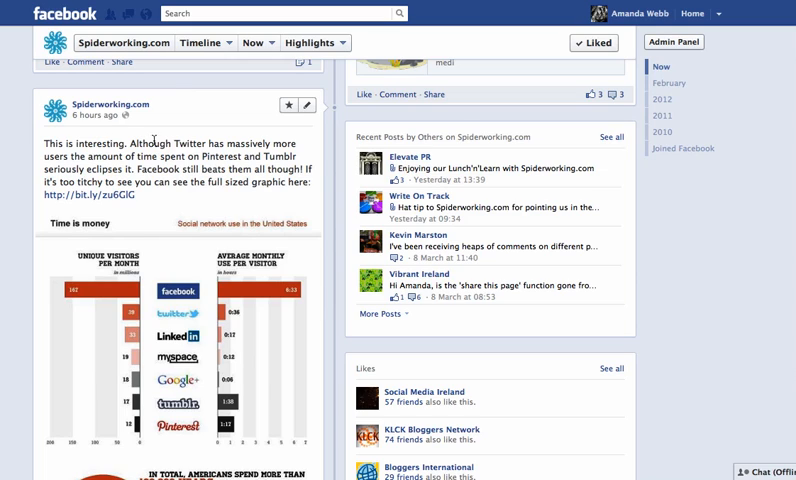
mouse_move(175, 140)
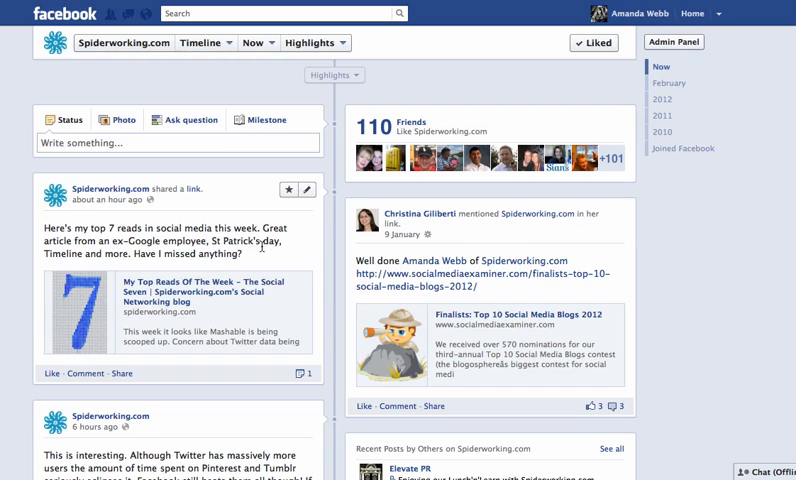
mouse_move(277, 224)
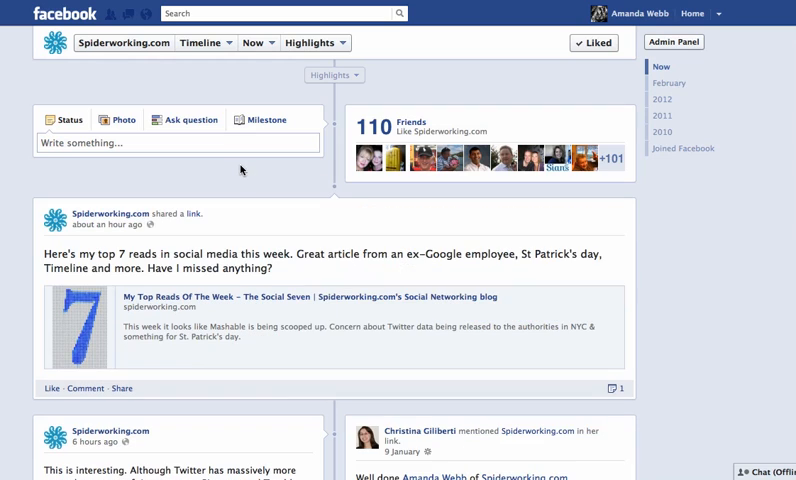
mouse_move(343, 222)
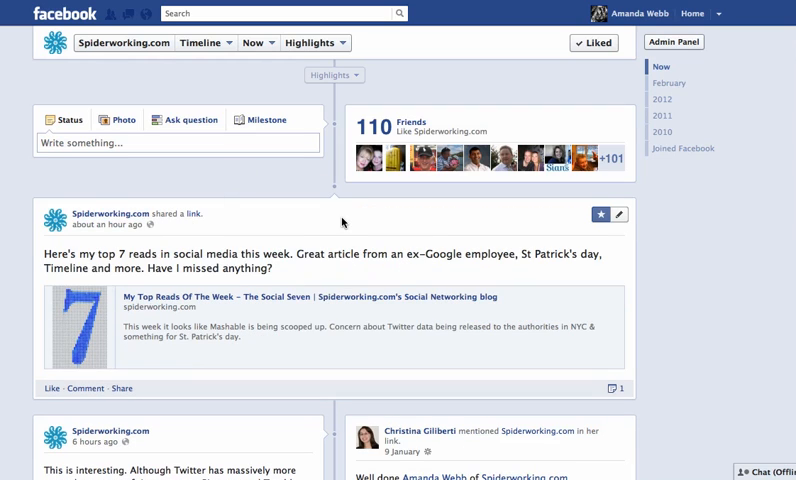